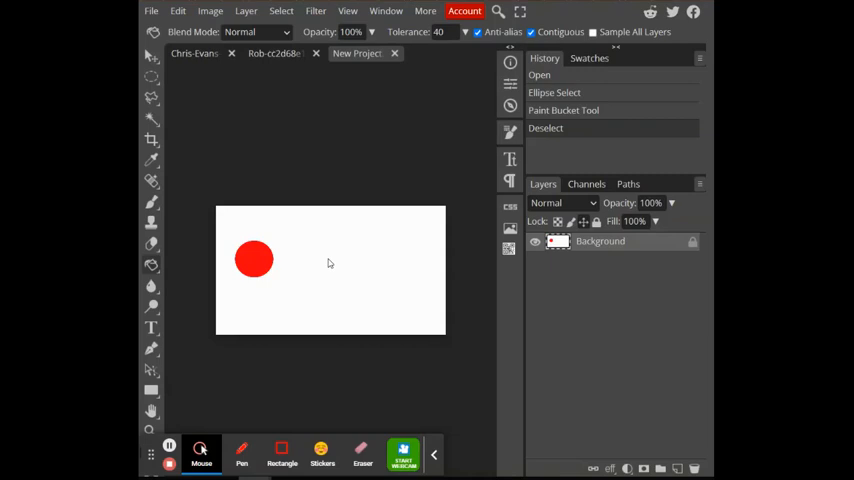
mouse_move(310, 257)
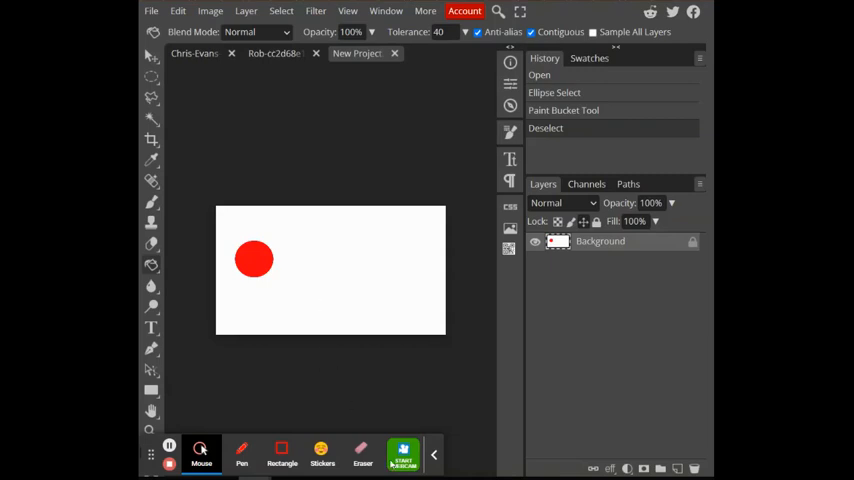
- Duplicate the ball layer, delete the red circle and background layers, and add blank Layer 2
left_click(434, 453)
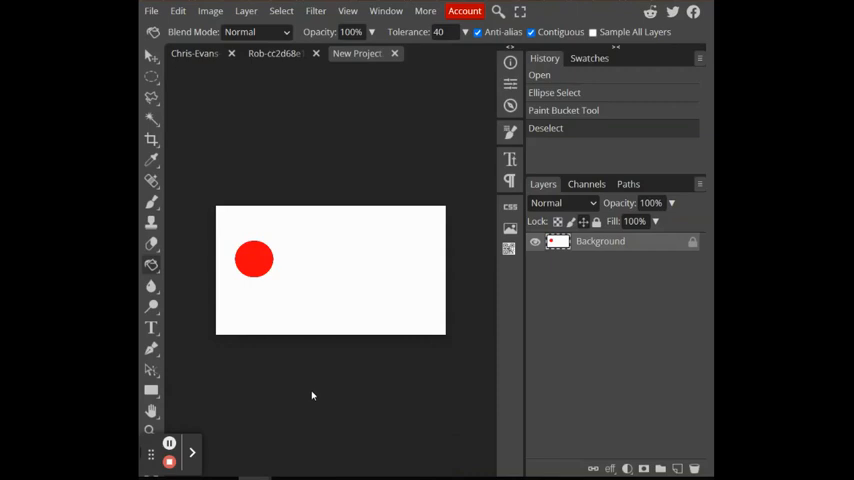
mouse_move(256, 455)
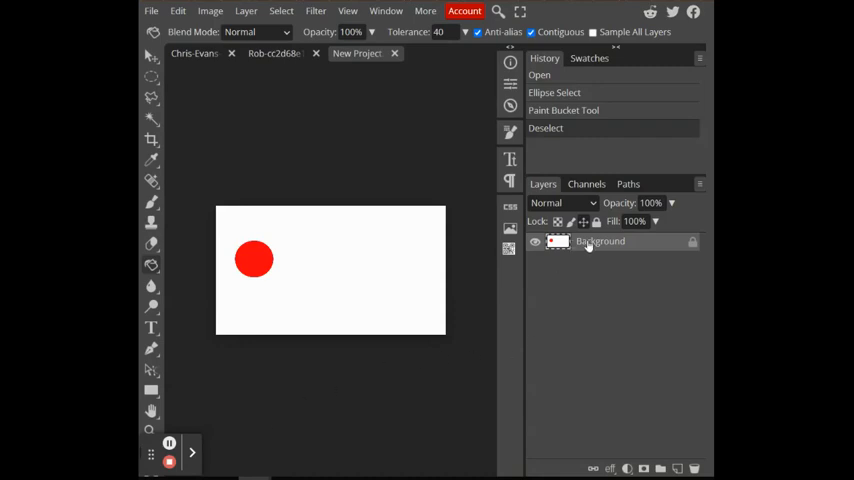
mouse_move(262, 272)
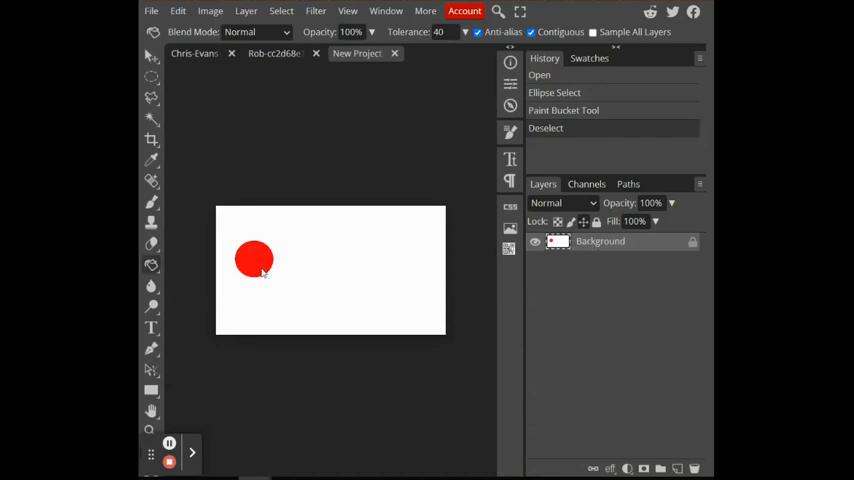
left_click(677, 468)
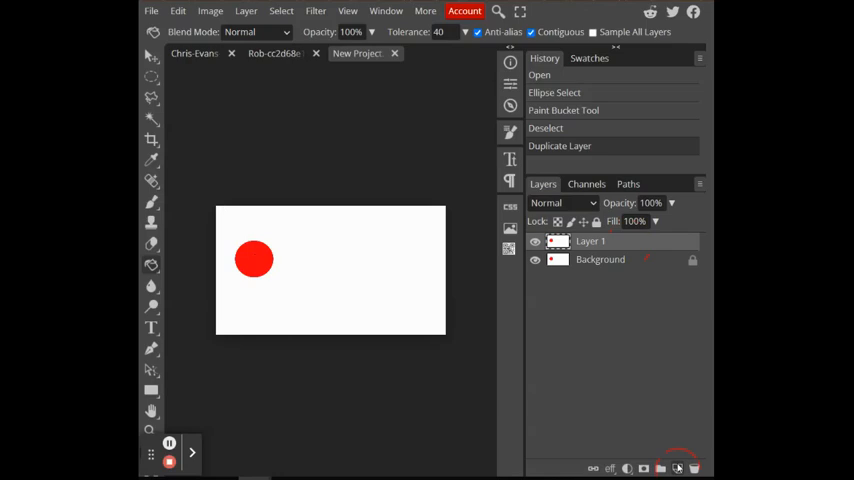
left_click(151, 57)
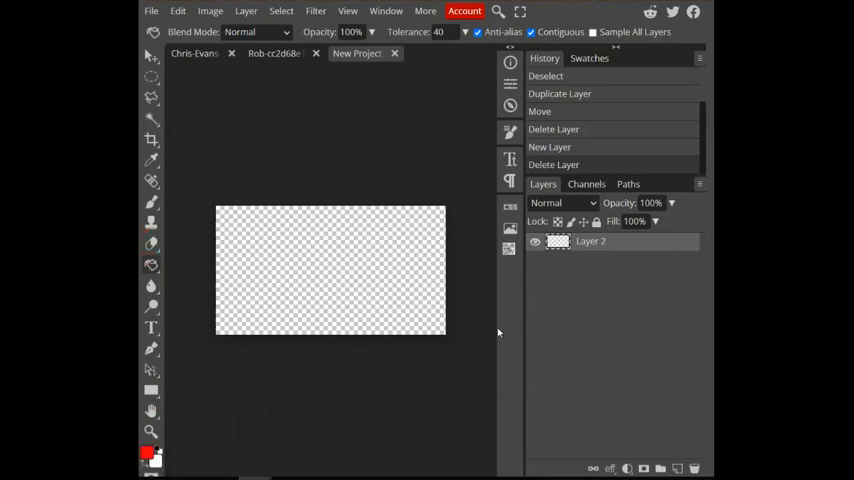
- Paint-bucket the bottom layer white, add three new empty layers, and restore red as foreground
left_click(146, 450)
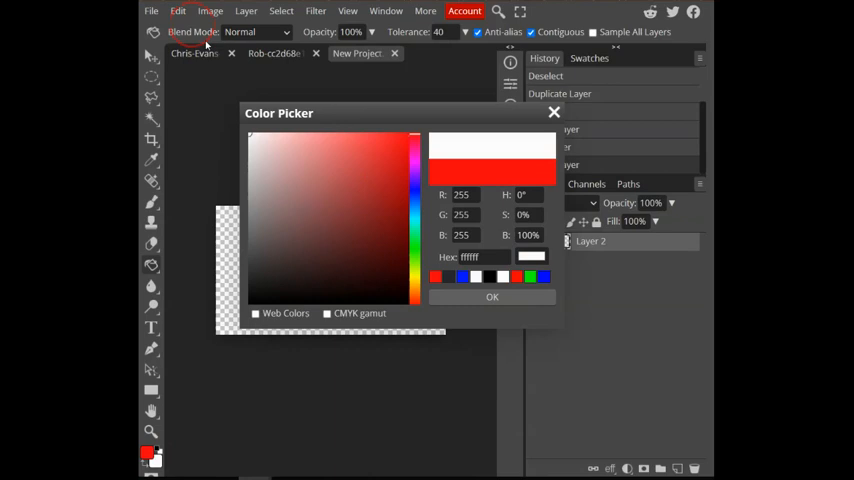
left_click(492, 297)
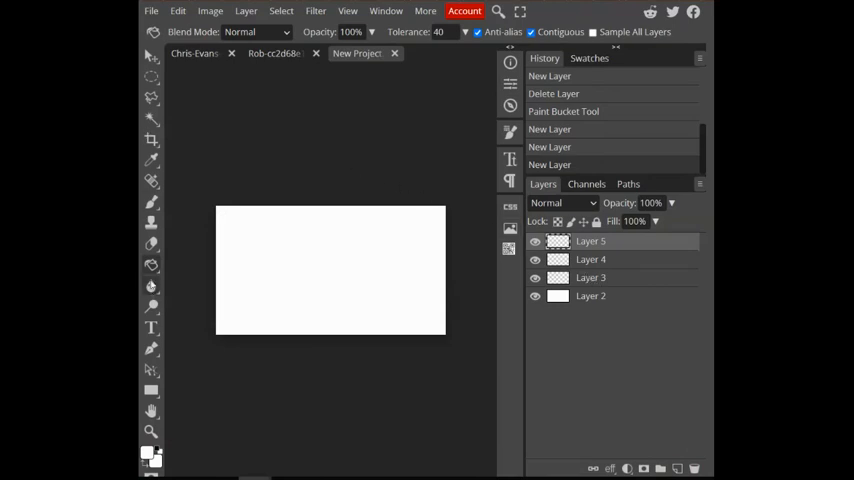
left_click(152, 77)
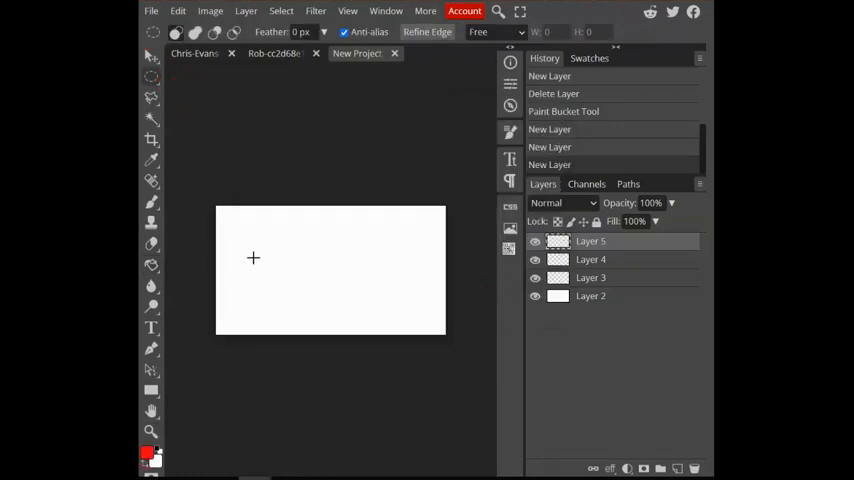
- Fill a small elliptical selection red near the canvas left, then start renaming it _a_Layer 5
left_click_drag(253, 257, 270, 299)
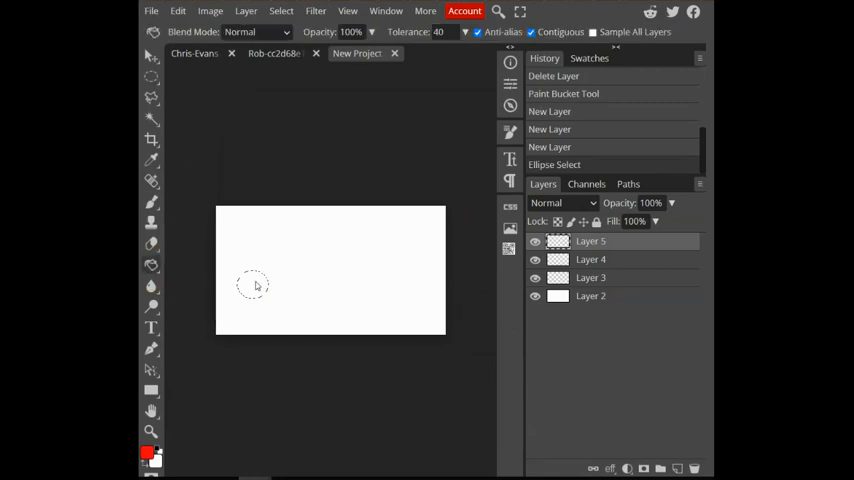
left_click(253, 285)
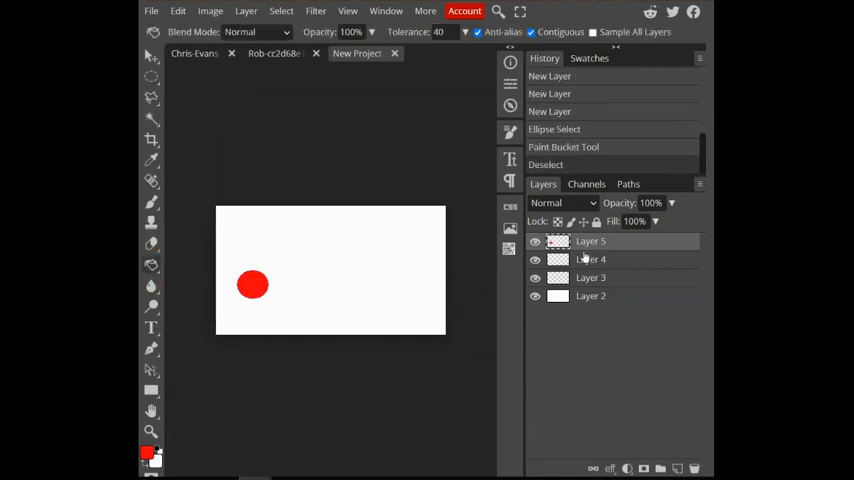
double_click(590, 241)
type("_a_")
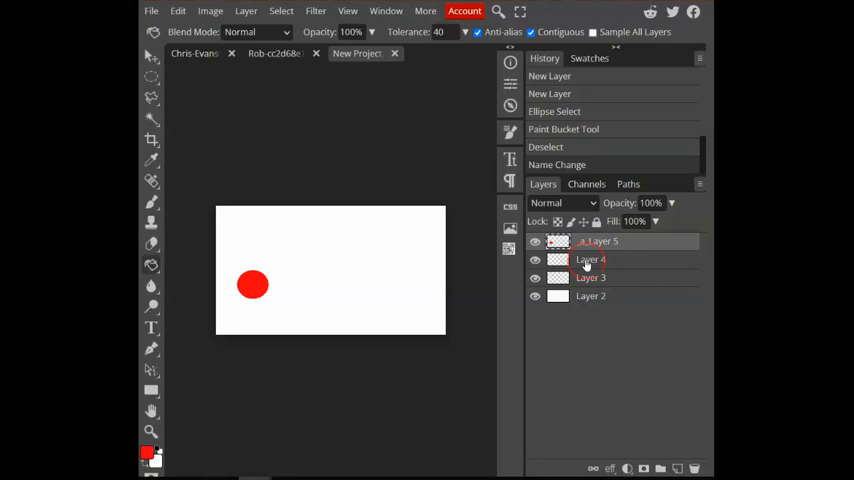
- Rename Layer 4 and Layer 3 to _a_Layer 4 and _a_Layer 3, then duplicate _a_Layer 5
double_click(590, 261)
type("_a_")
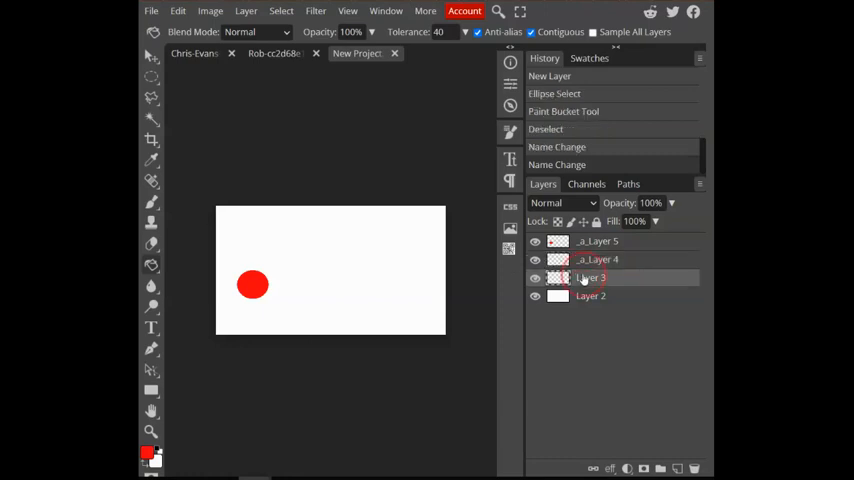
double_click(590, 278)
type("_a_")
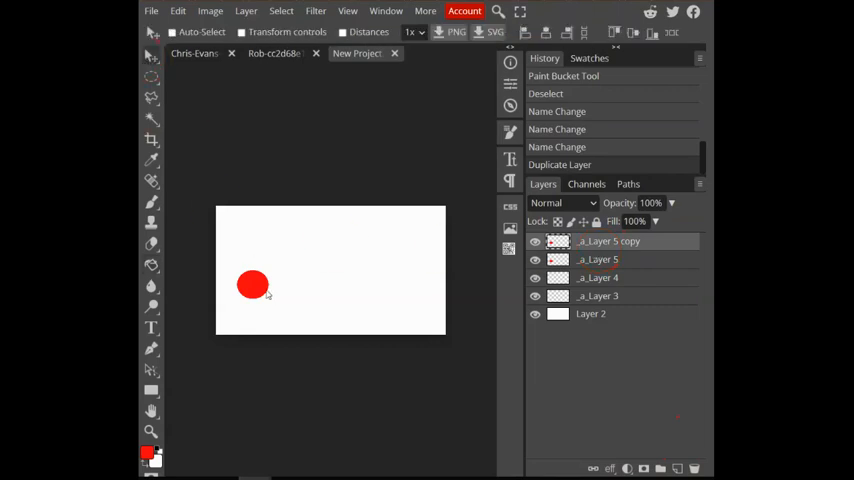
- Move ball copies rightward and lower into an arc, deleting the two empty layers
left_click(290, 300)
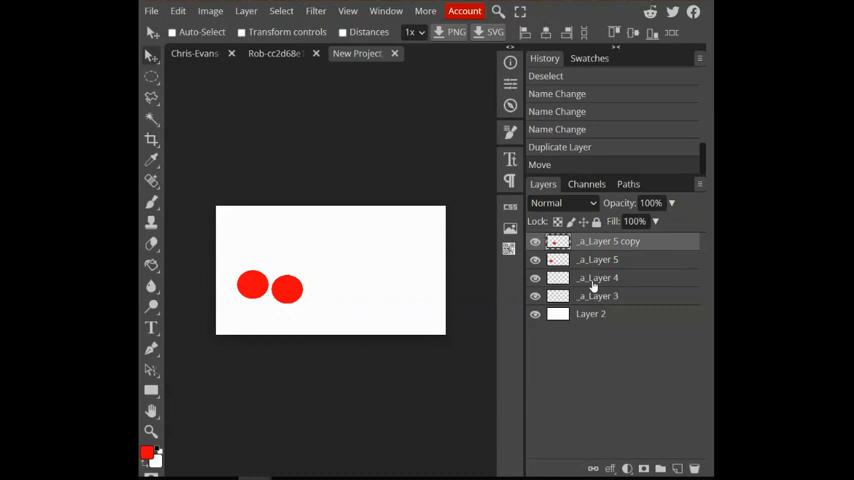
left_click(597, 278)
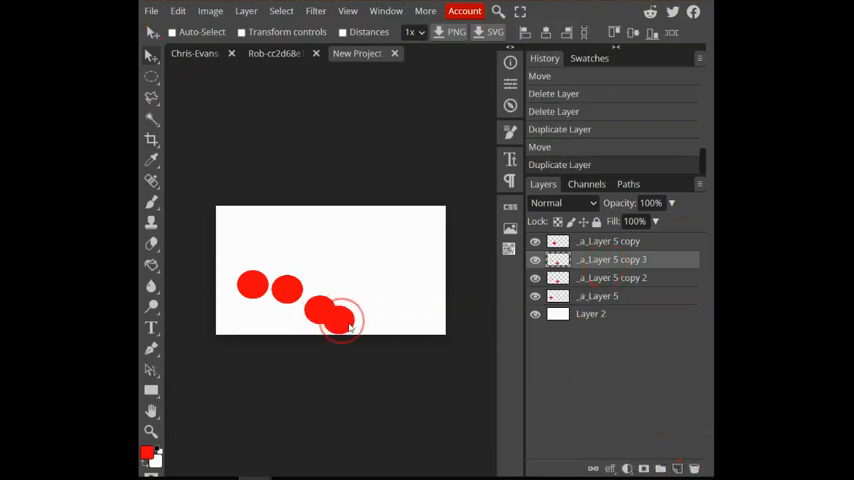
left_click_drag(335, 318, 356, 322)
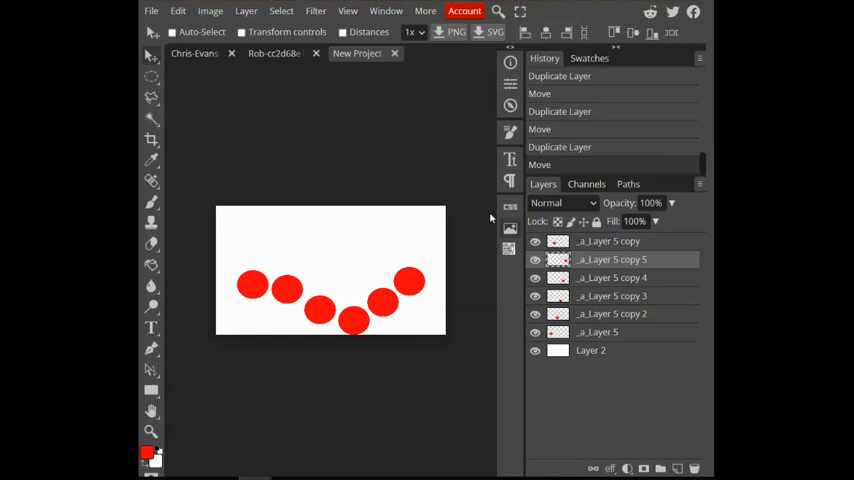
mouse_move(270, 214)
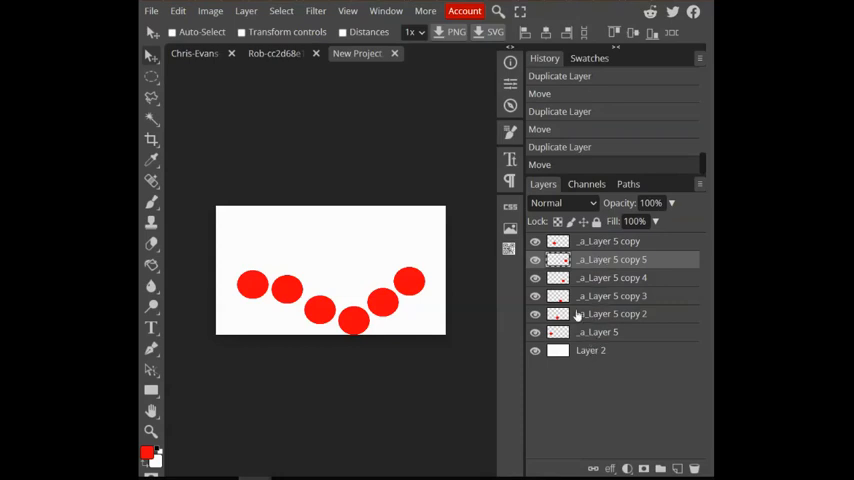
- Preview a boomerang GIF export, close Save for web, and hide five ball layers
left_click(151, 14)
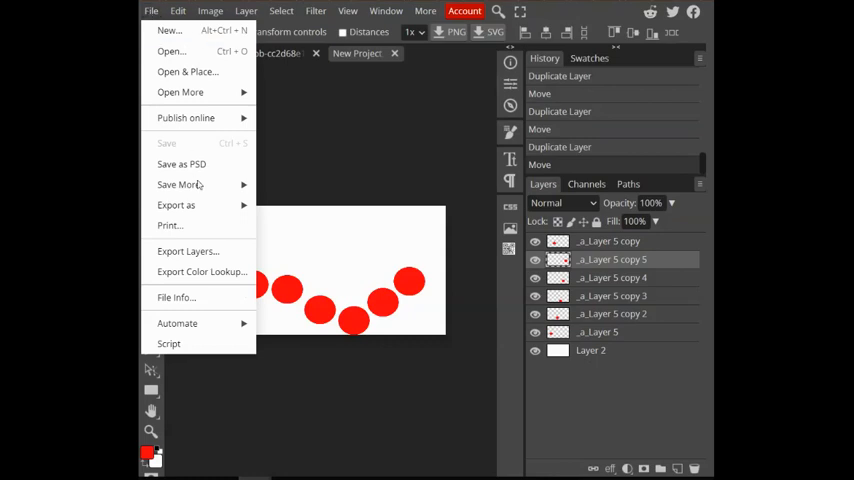
left_click(176, 205)
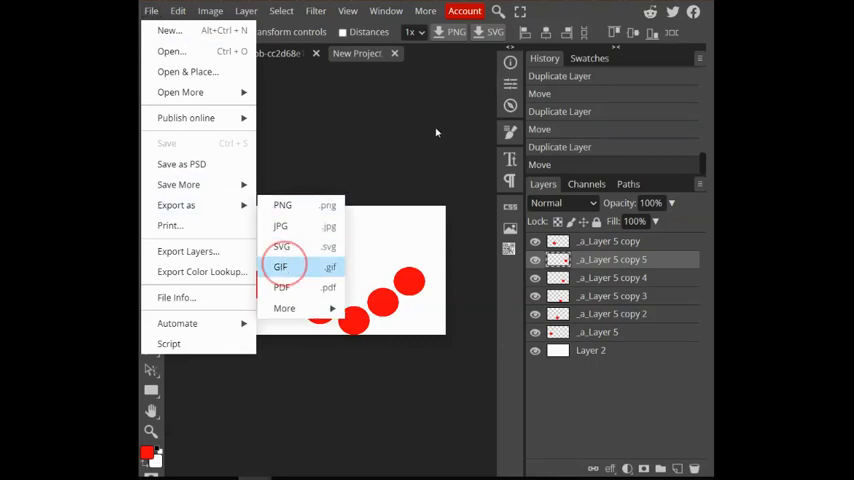
left_click(281, 267)
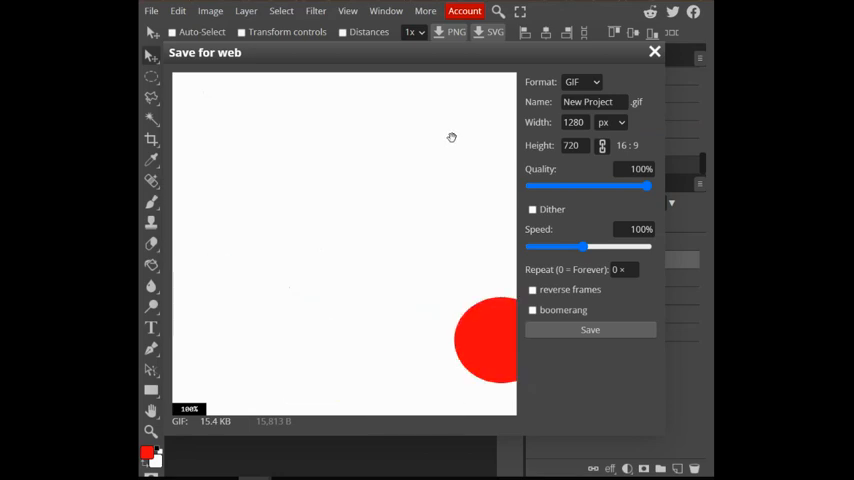
mouse_move(436, 129)
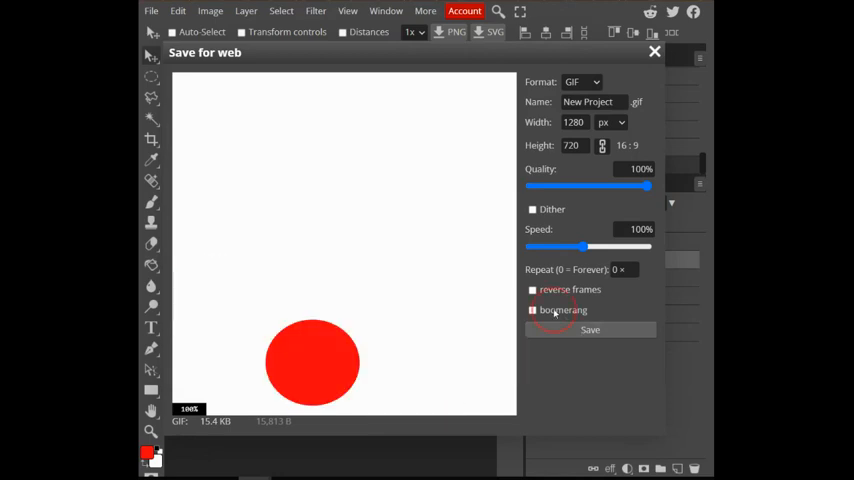
left_click(532, 310)
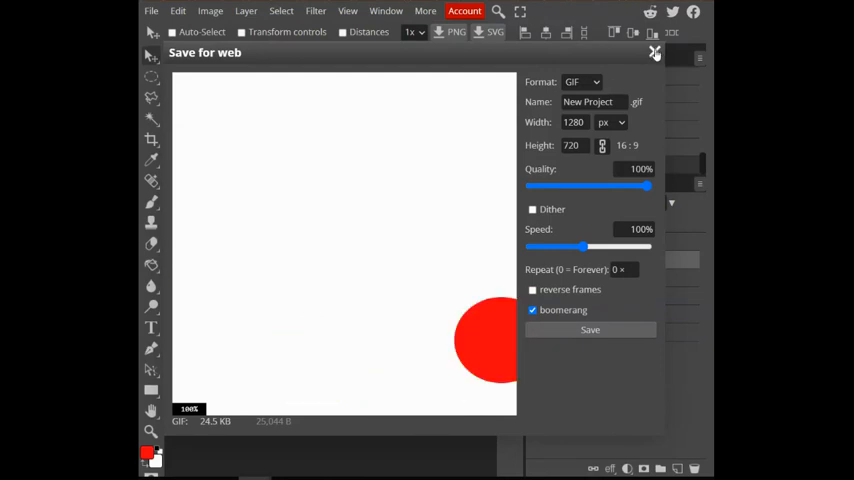
left_click(655, 52)
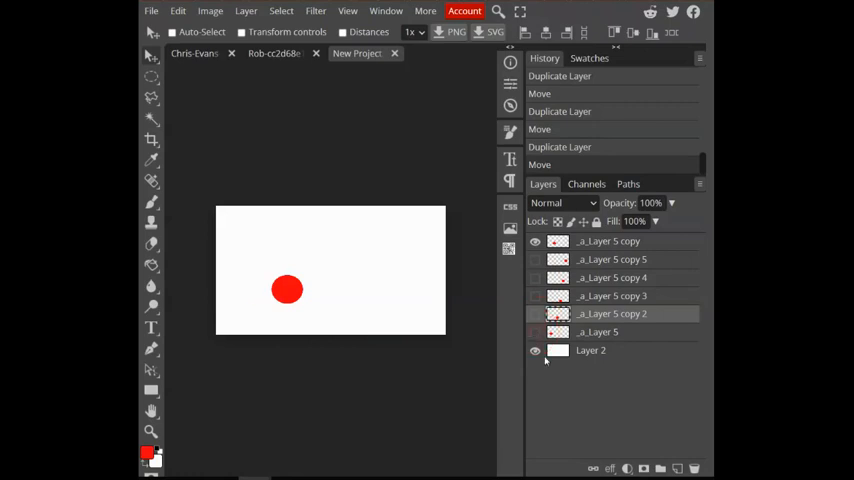
- Reorder the ball layers into bounce sequence with _a_Layer 5 on top, showing all six
left_click(535, 241)
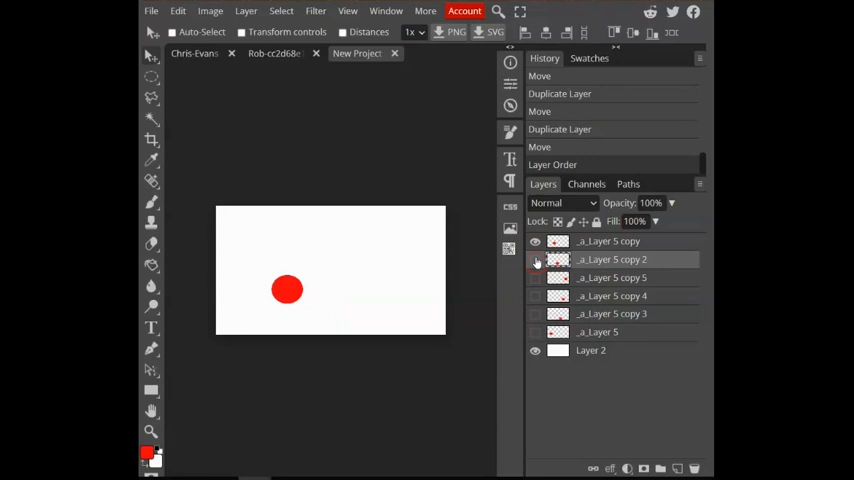
left_click(535, 259)
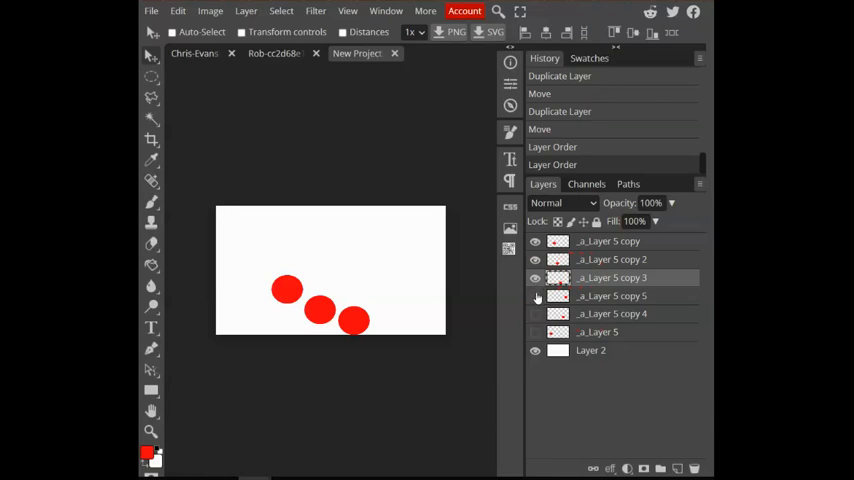
left_click(536, 295)
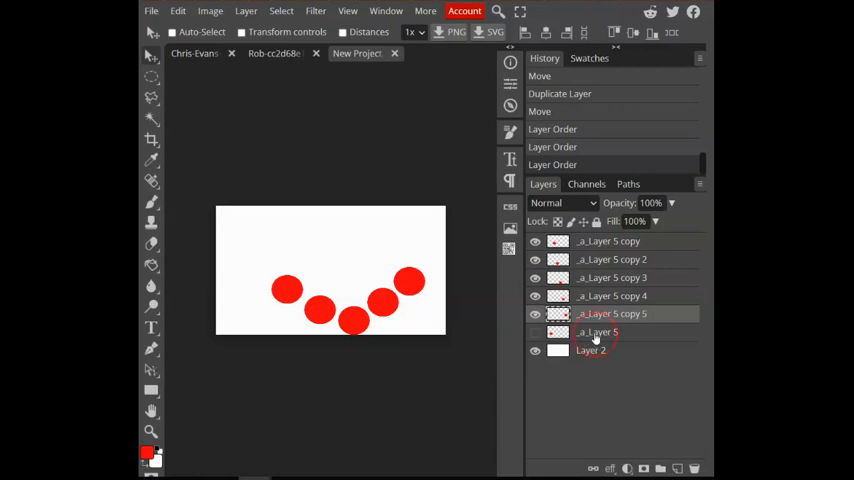
left_click(598, 332)
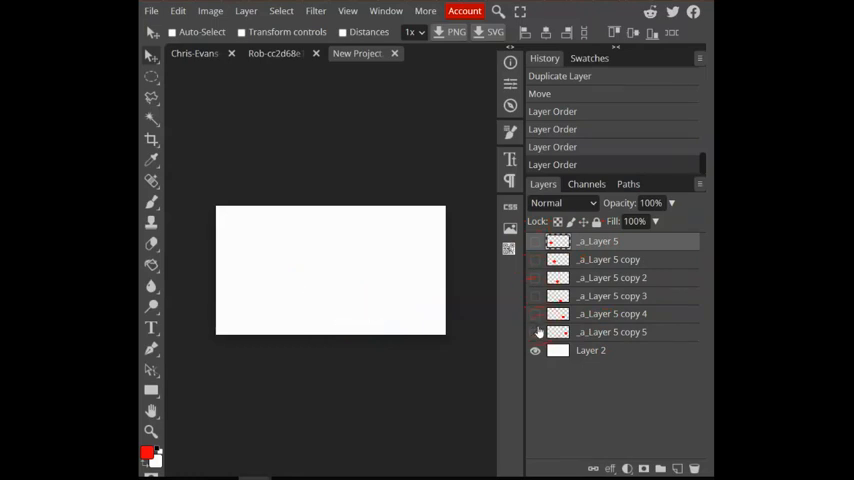
left_click(535, 241)
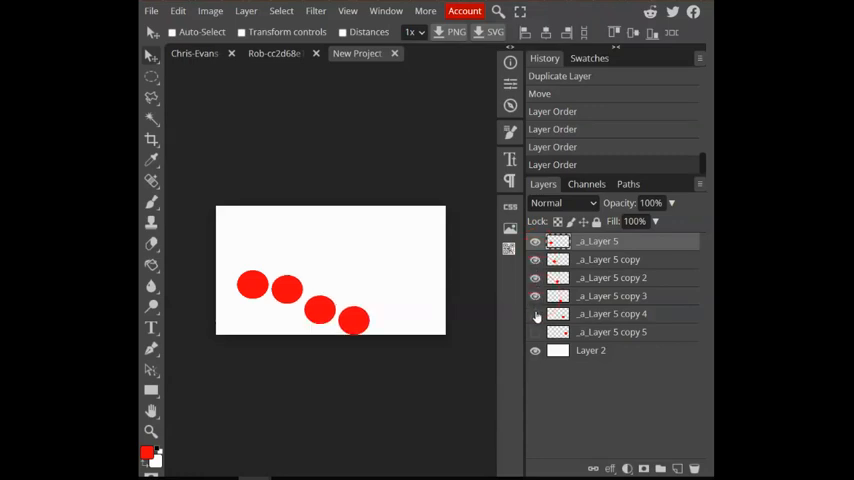
left_click(537, 332)
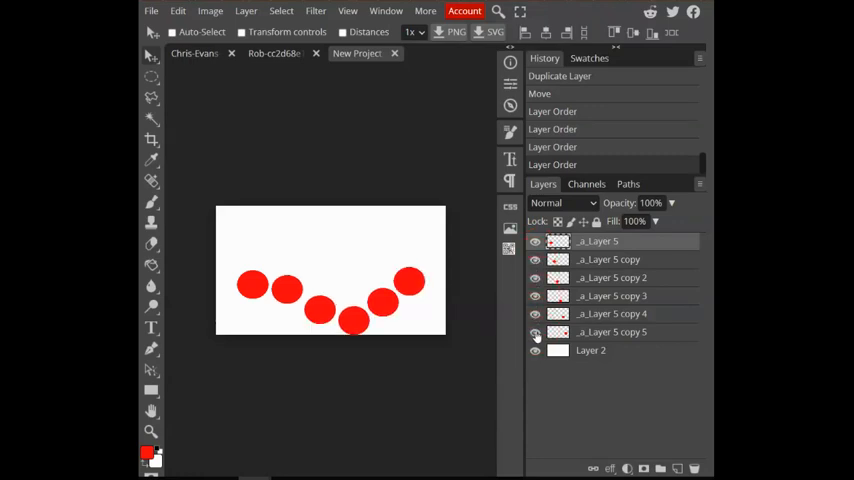
left_click(151, 11)
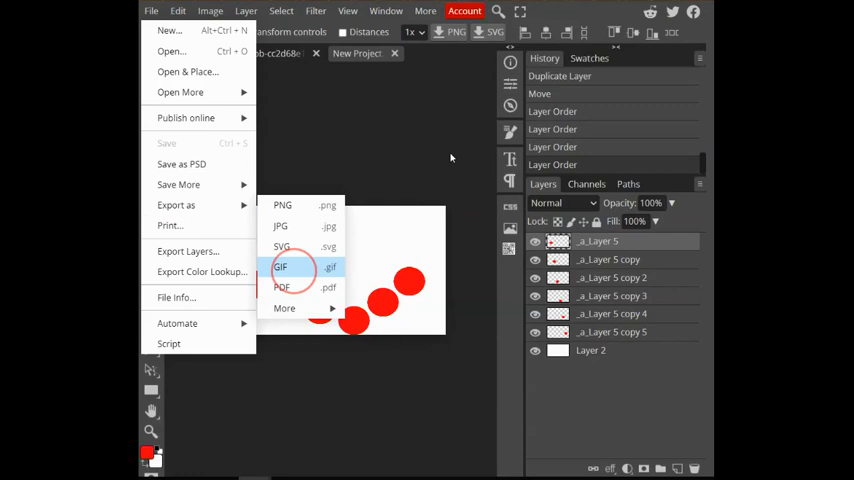
- Set the GIF export to reverse frames with boomerang unchecked, then close the export window
left_click(281, 267)
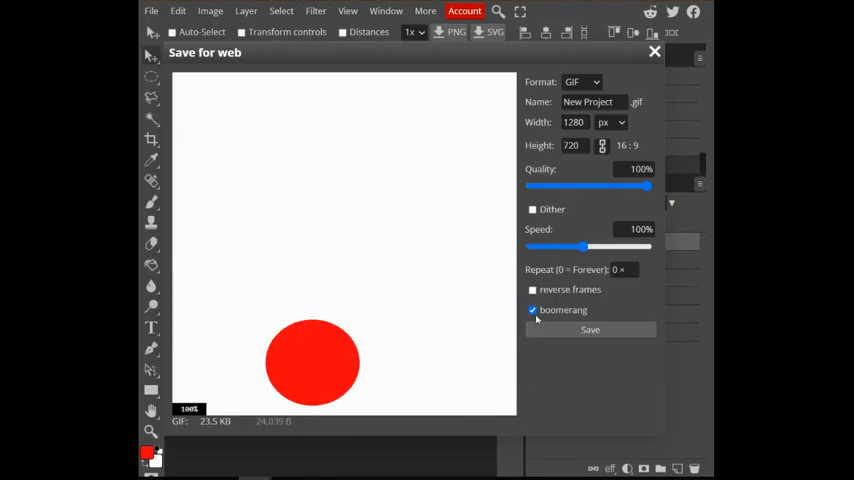
left_click(533, 310)
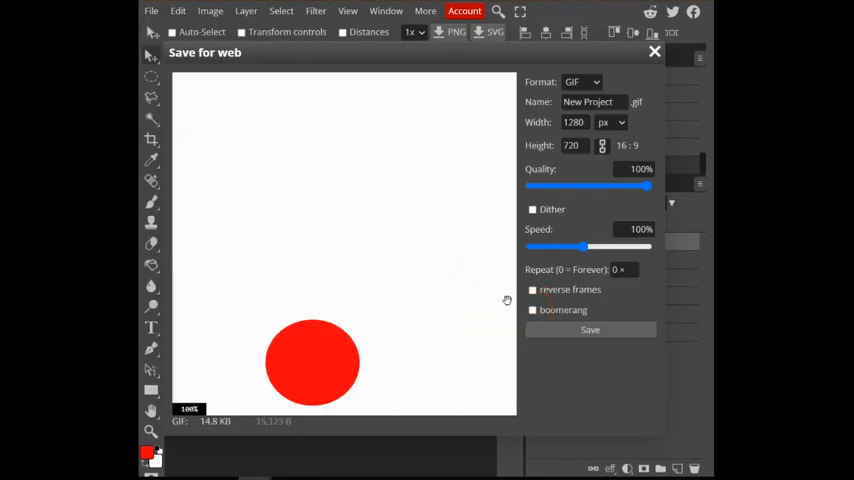
mouse_move(430, 167)
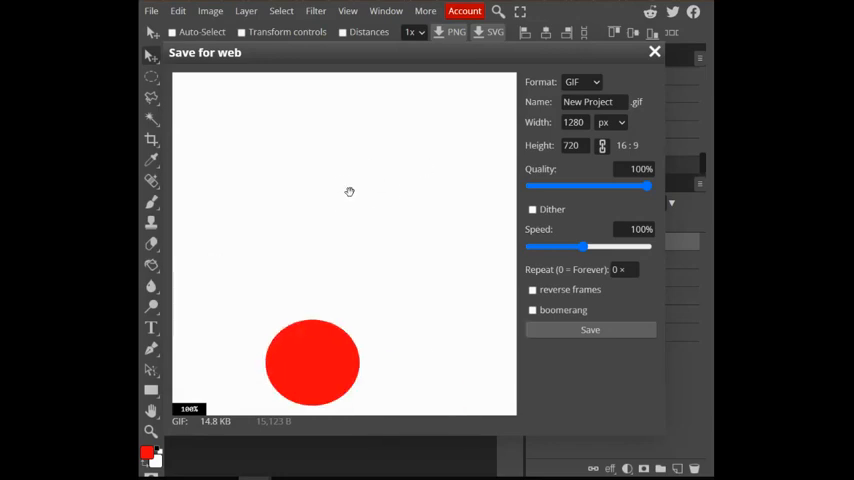
mouse_move(535, 300)
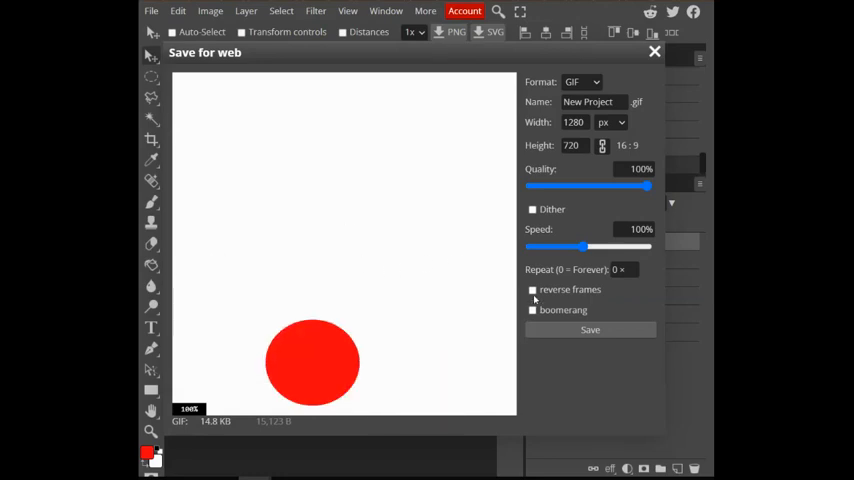
left_click(532, 290)
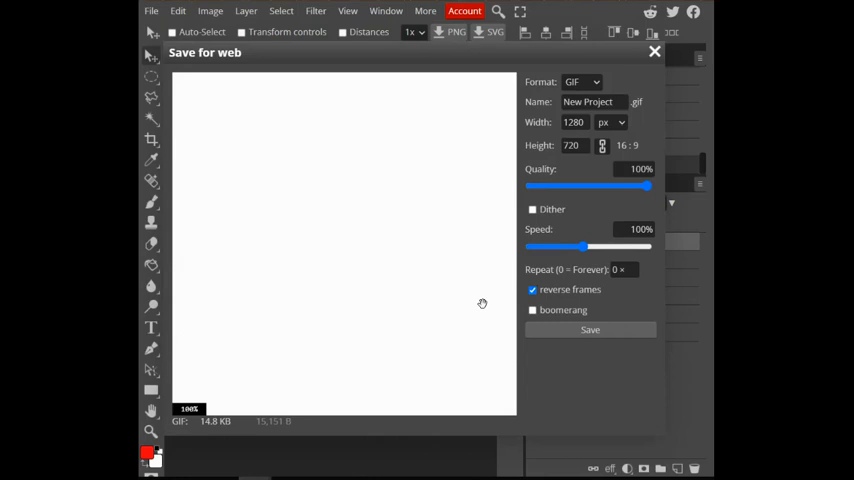
mouse_move(394, 267)
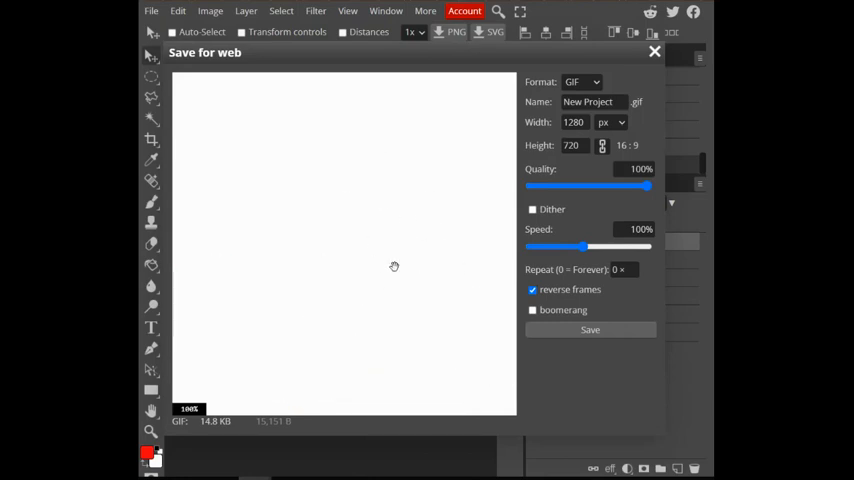
mouse_move(333, 259)
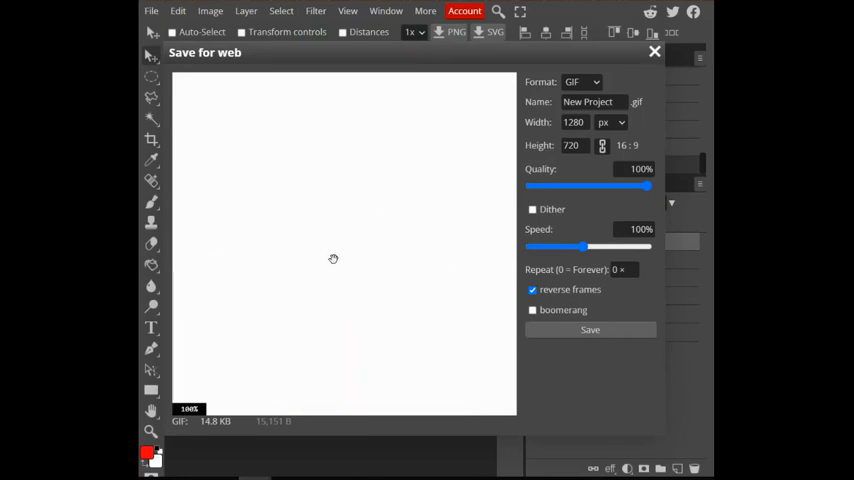
left_click(655, 51)
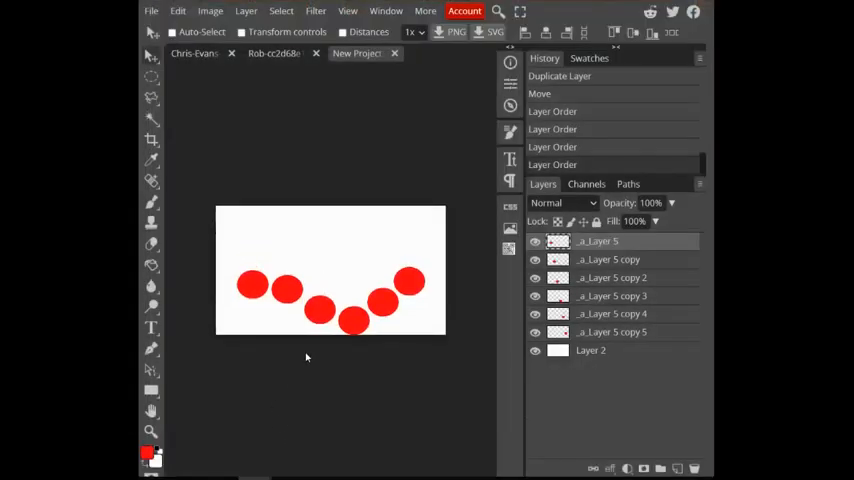
mouse_move(290, 347)
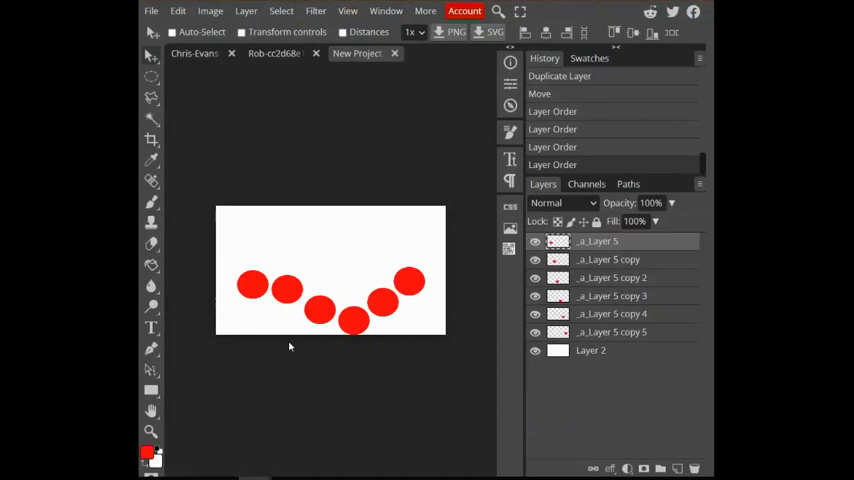
mouse_move(381, 248)
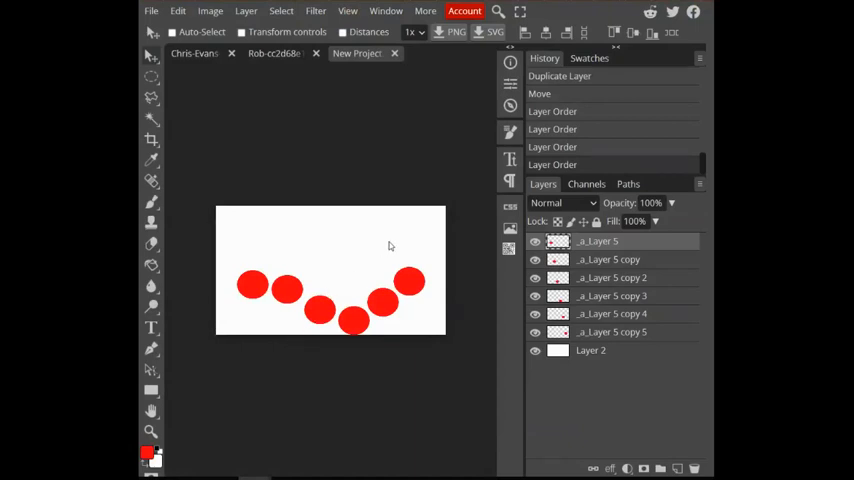
mouse_move(347, 184)
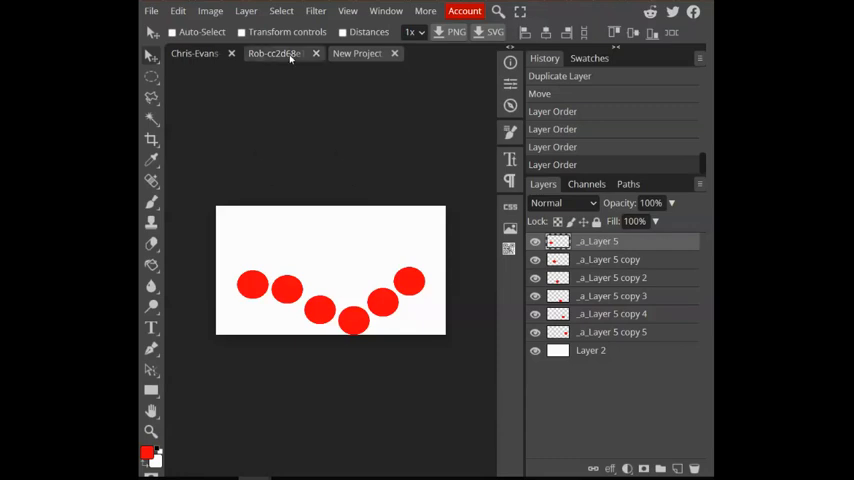
- Switch to the Rob portrait document tab
left_click(275, 53)
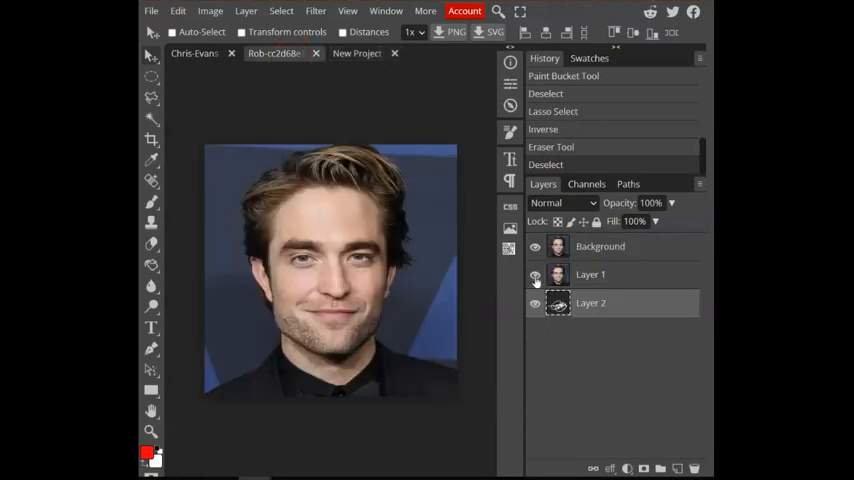
- Hide Background, select Layer 1, set foreground to magenta, and brush doodle strokes
left_click(535, 247)
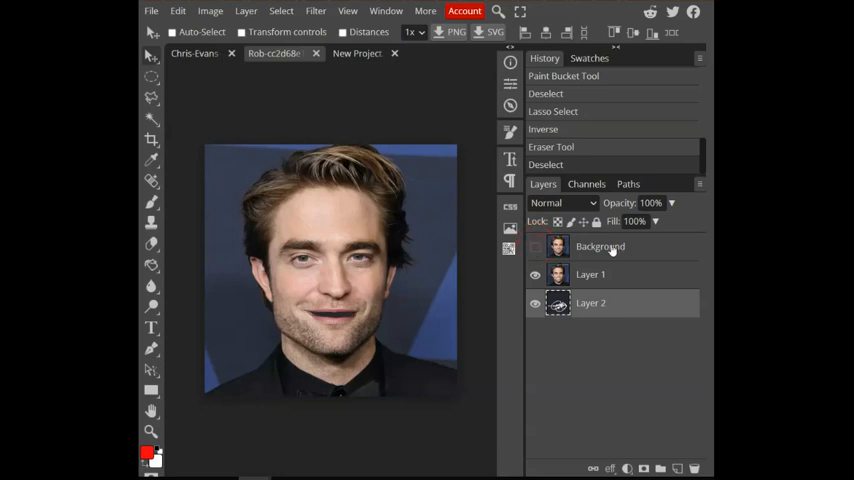
left_click(590, 274)
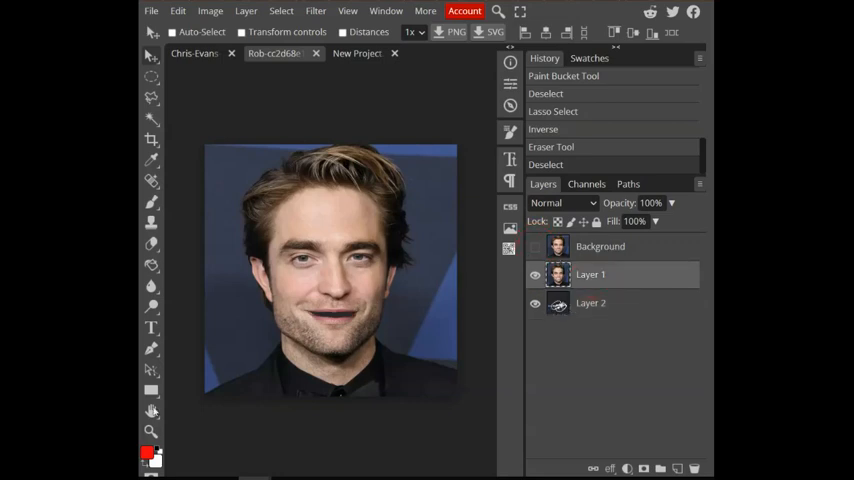
left_click(146, 452)
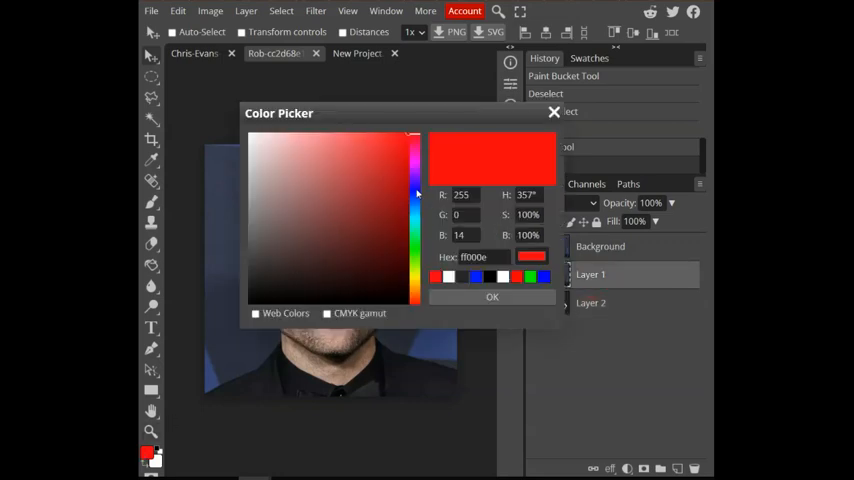
left_click(416, 160)
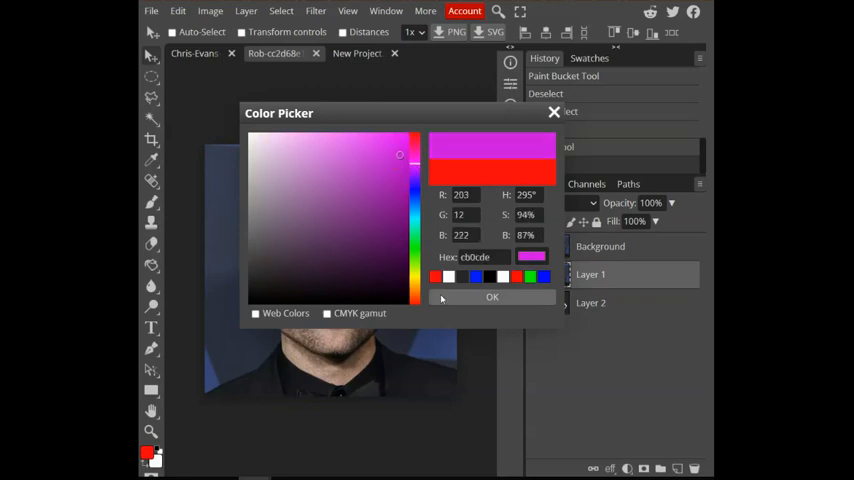
left_click(492, 297)
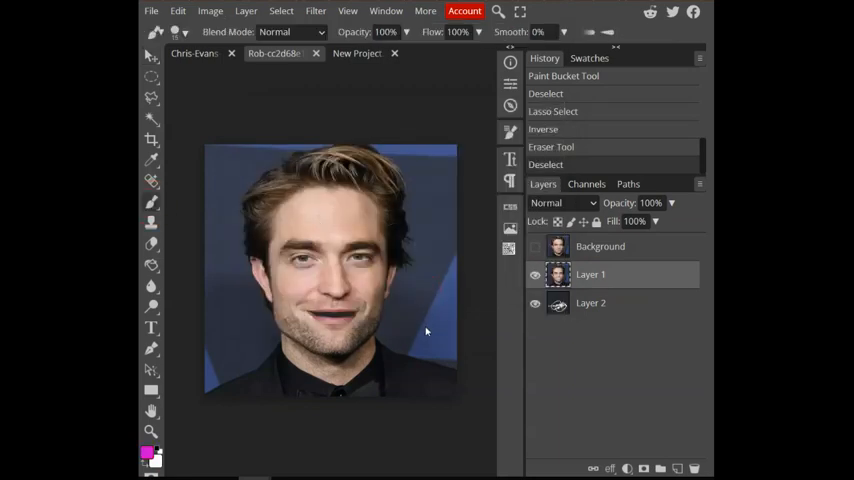
left_click_drag(405, 297, 455, 290)
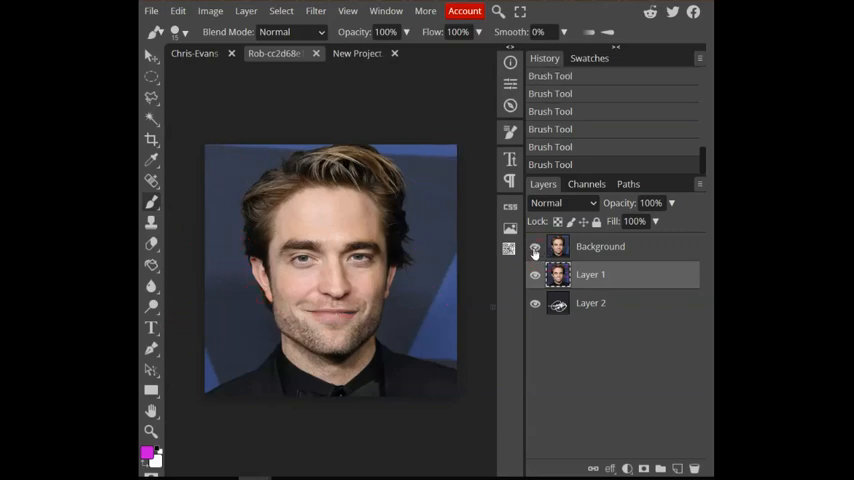
- Rename the Background and Layer 1 layers to _a_Background and _a_Layer 1
double_click(600, 247)
type("_a_")
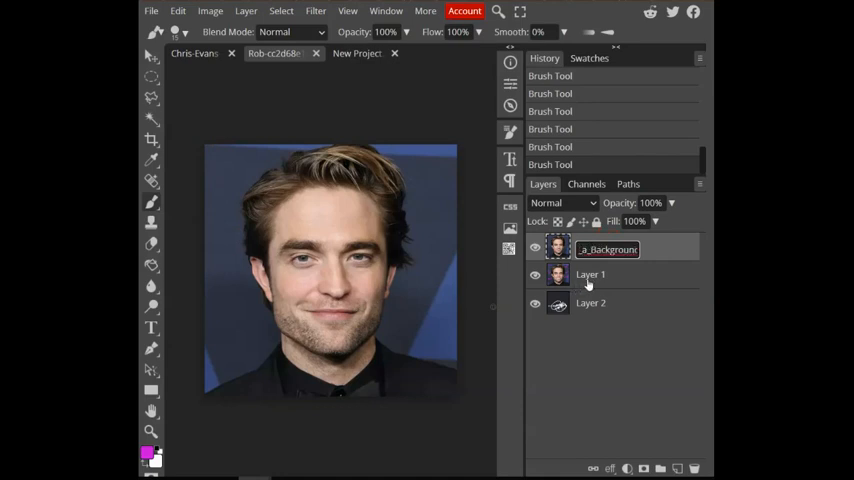
double_click(590, 278)
type("_a_")
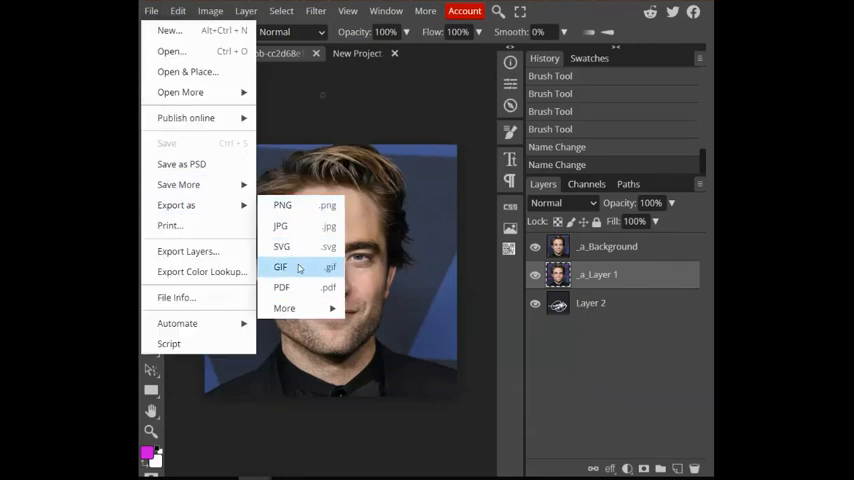
- Open the portrait's GIF export settings and set playback speed to 46%
left_click(280, 267)
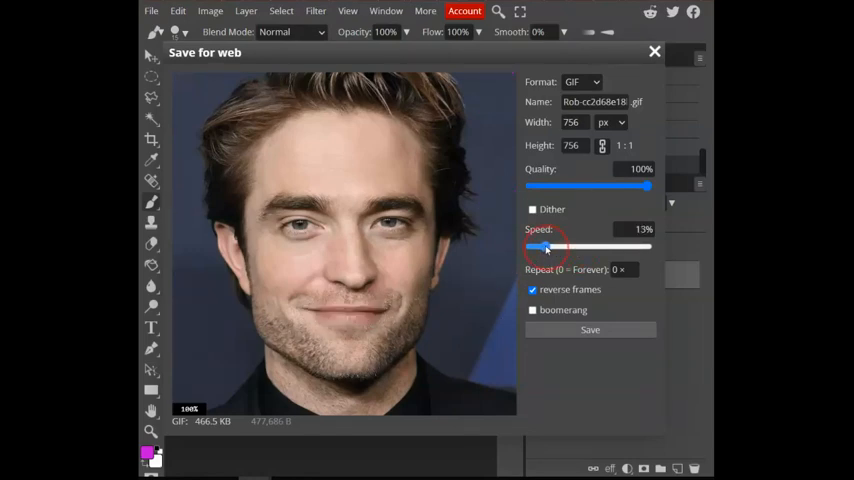
left_click_drag(546, 246, 562, 246)
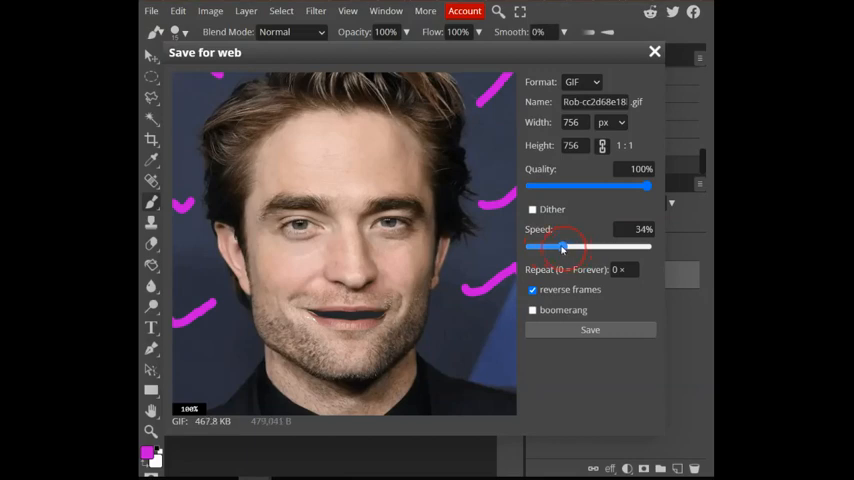
left_click_drag(555, 247, 648, 247)
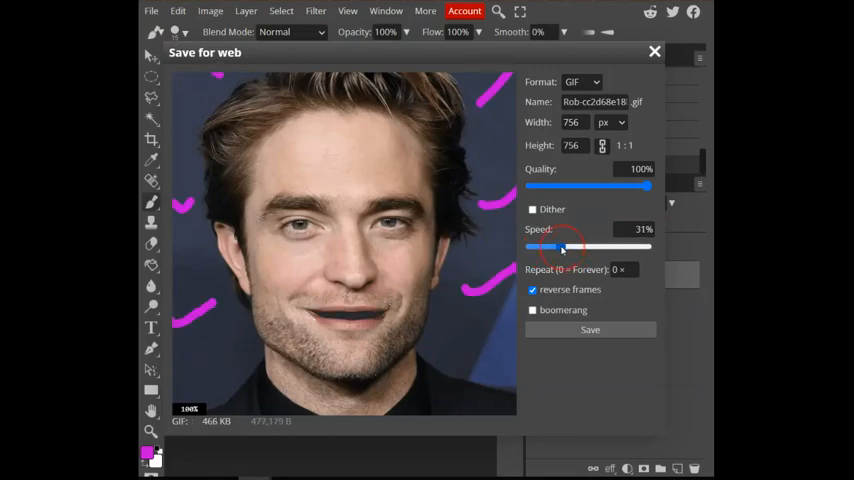
left_click_drag(548, 247, 570, 247)
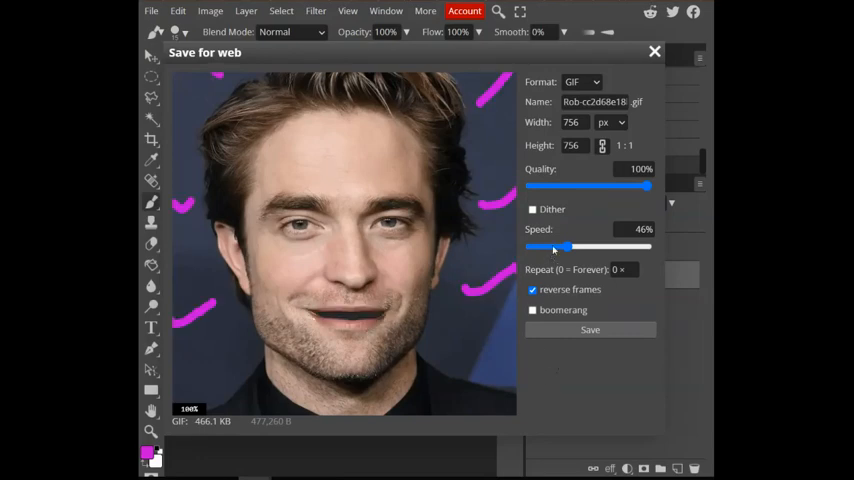
- Save the portrait GIF, then select the _a_Background layer back in the document
left_click(655, 51)
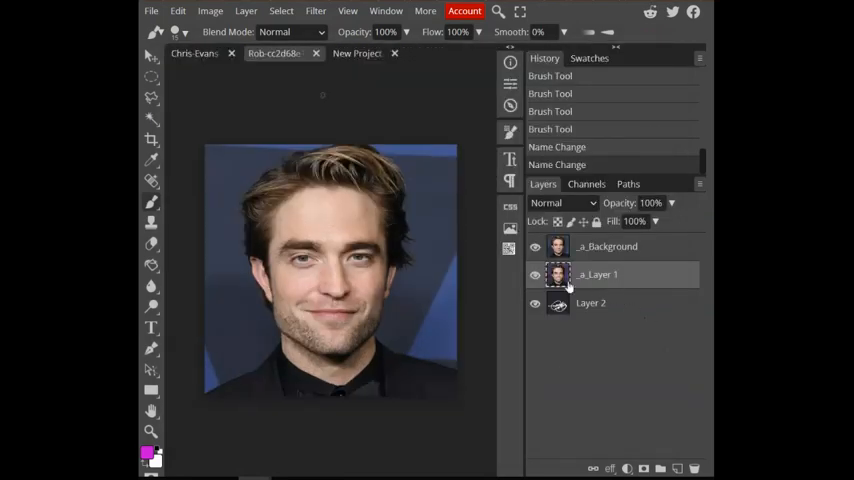
mouse_move(655, 255)
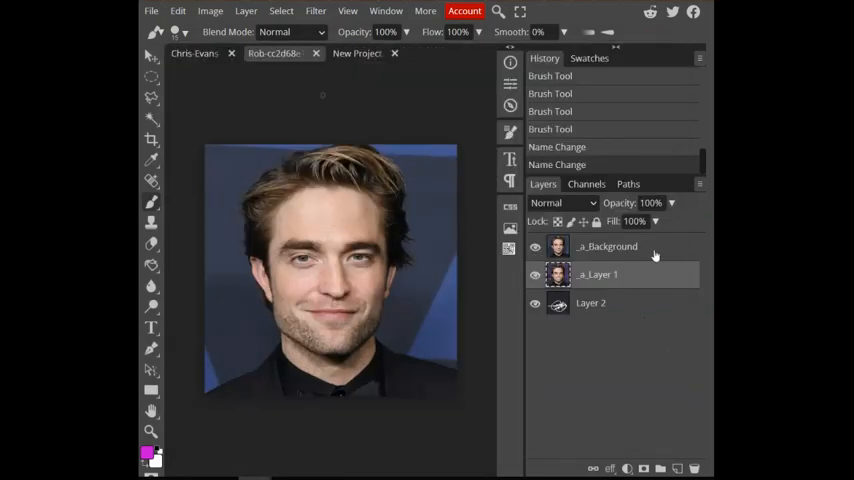
left_click(607, 246)
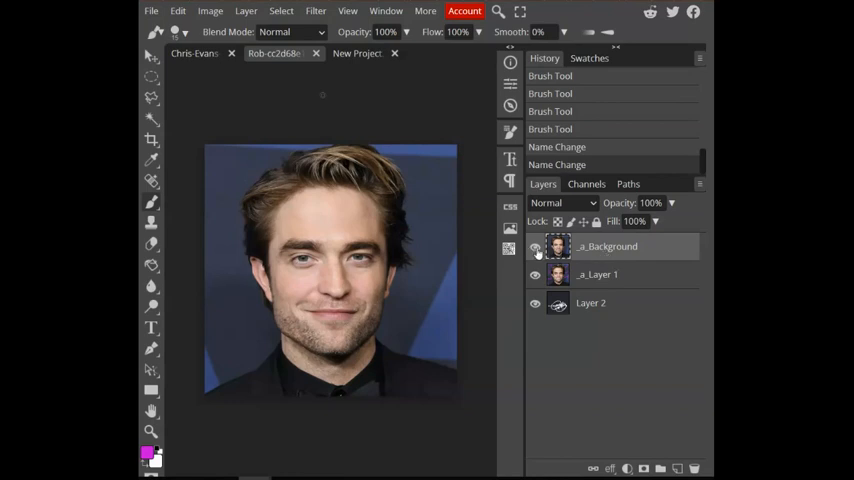
left_click(535, 247)
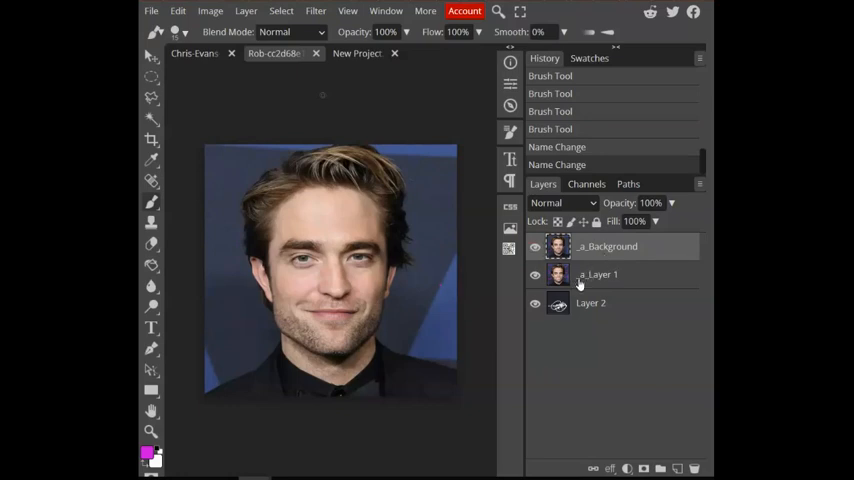
mouse_move(586, 290)
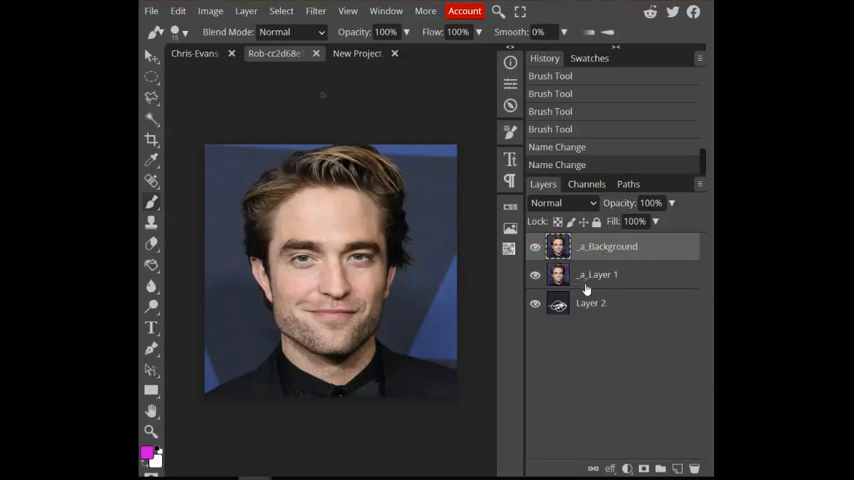